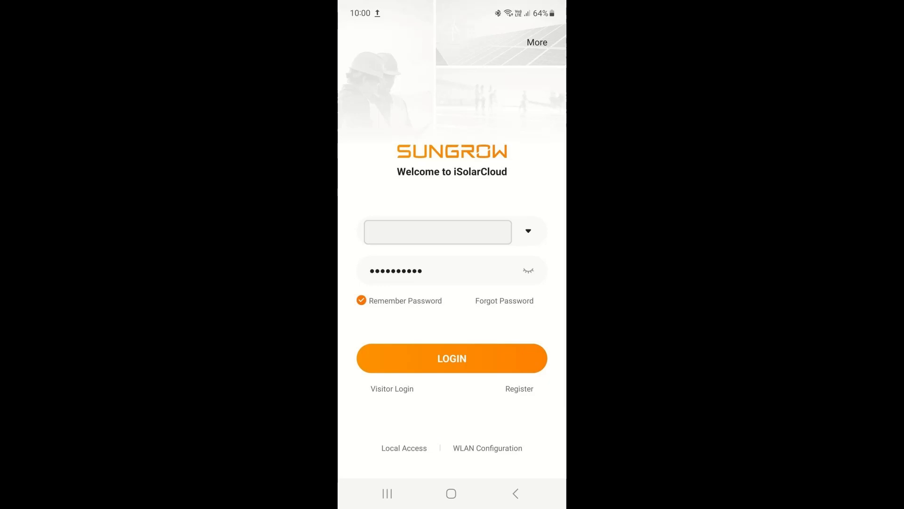
Log in to iSolarCloud and begin adding a new plant from the plant list
{"action": "left_click", "coordinate": [451, 358]}
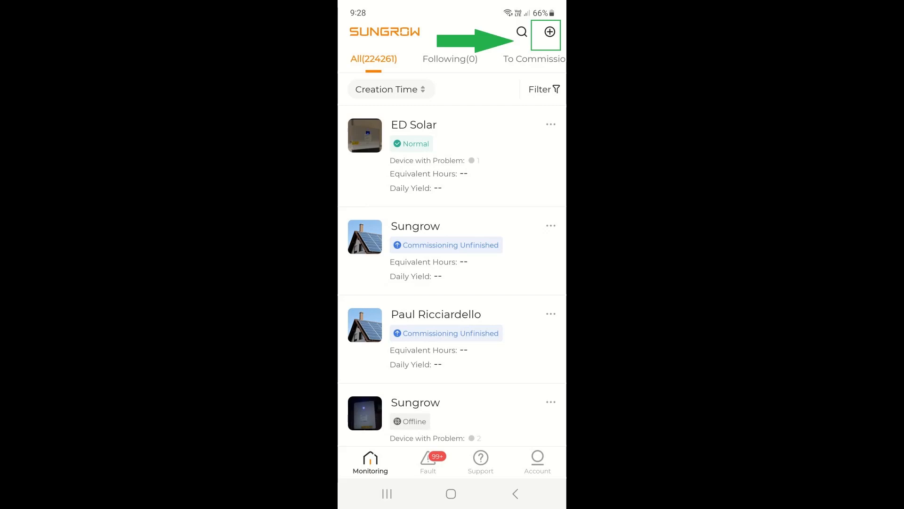
{"action": "left_click", "coordinate": [546, 33]}
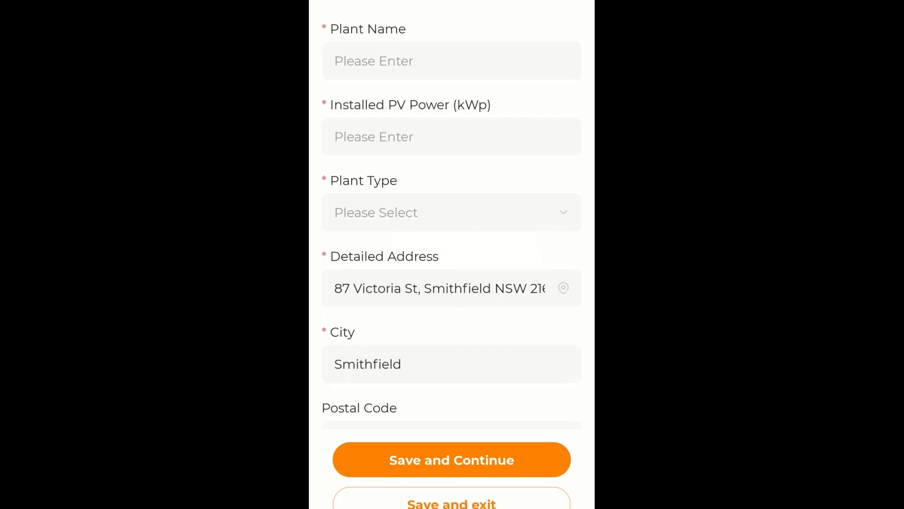
Enter the plant name 'Sungrow AU test SH10RS' using keyboard suggestions
{"action": "left_click", "coordinate": [451, 363]}
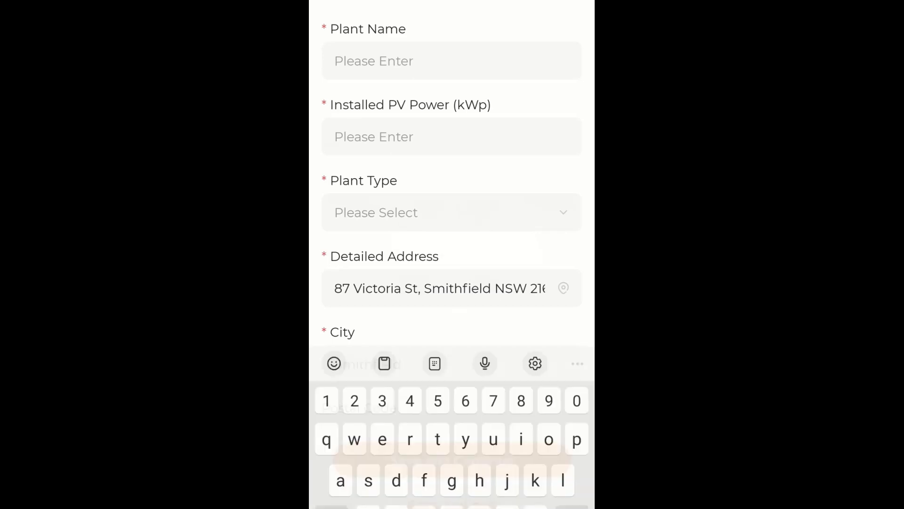
{"action": "left_click", "coordinate": [331, 467]}
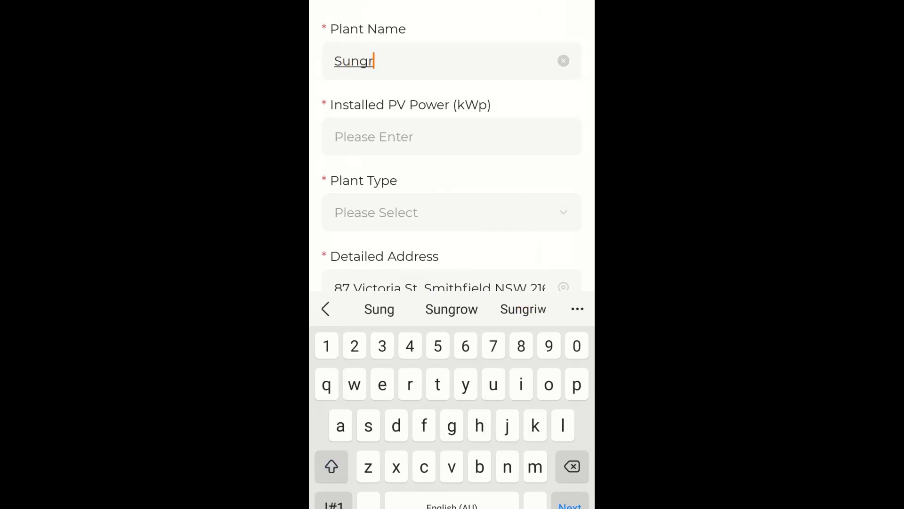
{"action": "left_click", "coordinate": [452, 309]}
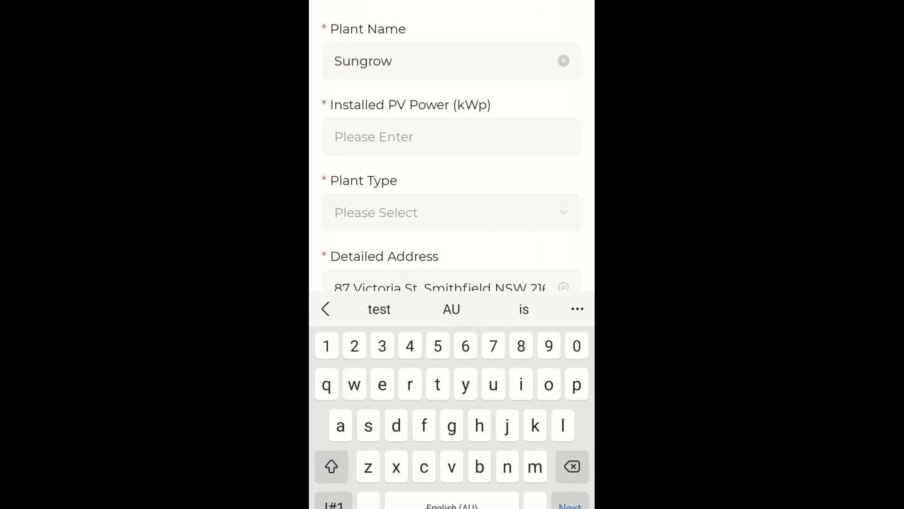
{"action": "type", "text": "AU"}
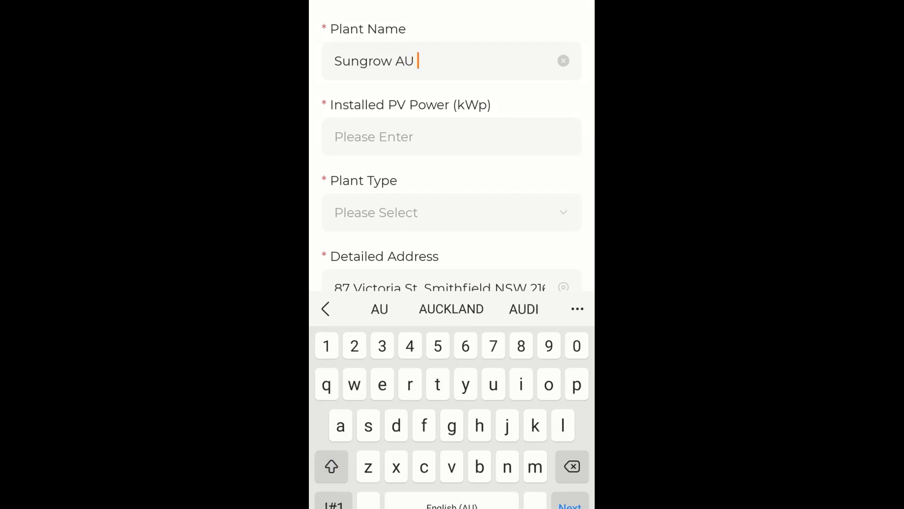
{"action": "type", "text": "test"}
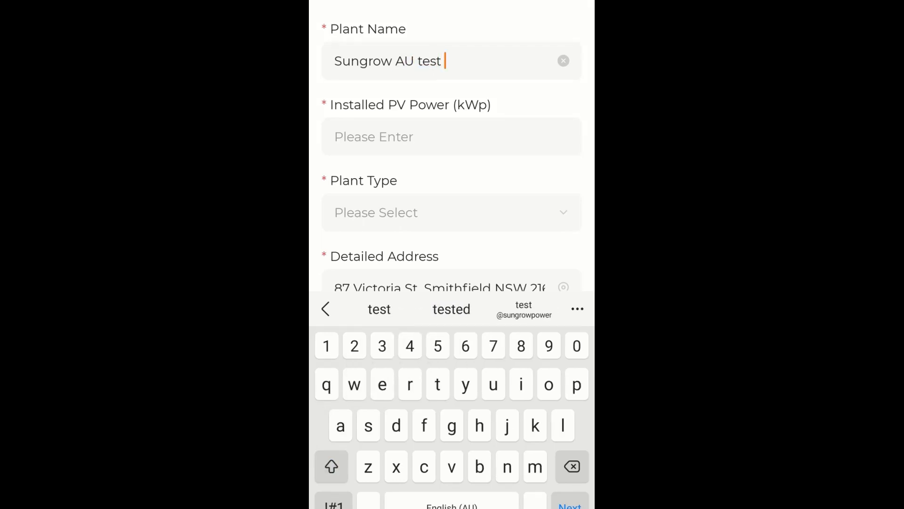
{"action": "type", "text": "SH"}
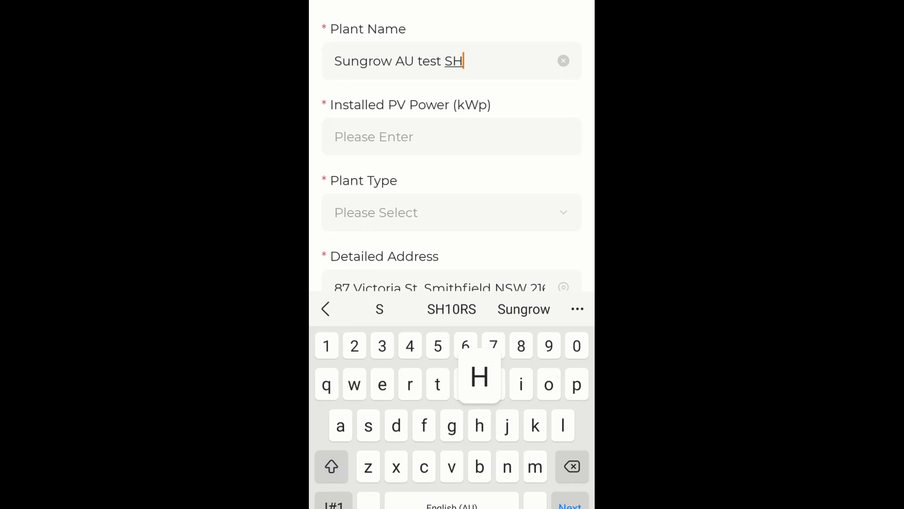
{"action": "type", "text": "10"}
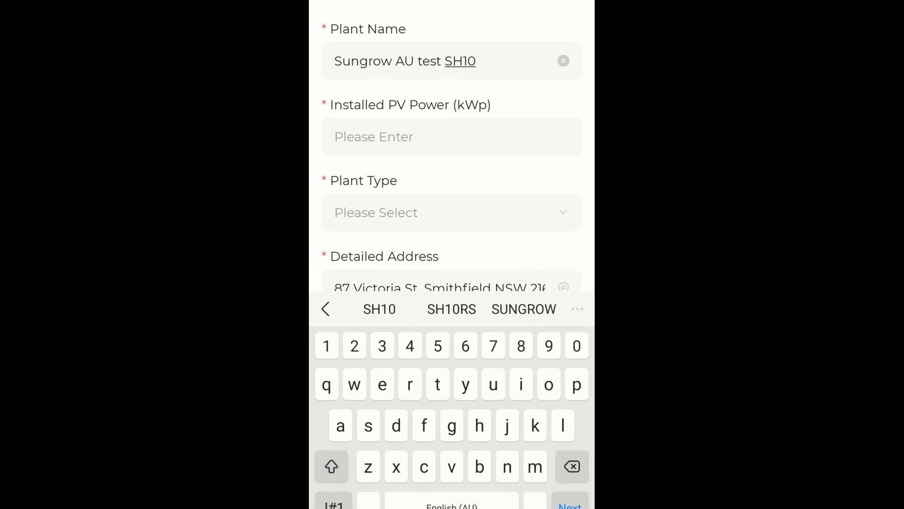
{"action": "left_click", "coordinate": [451, 309]}
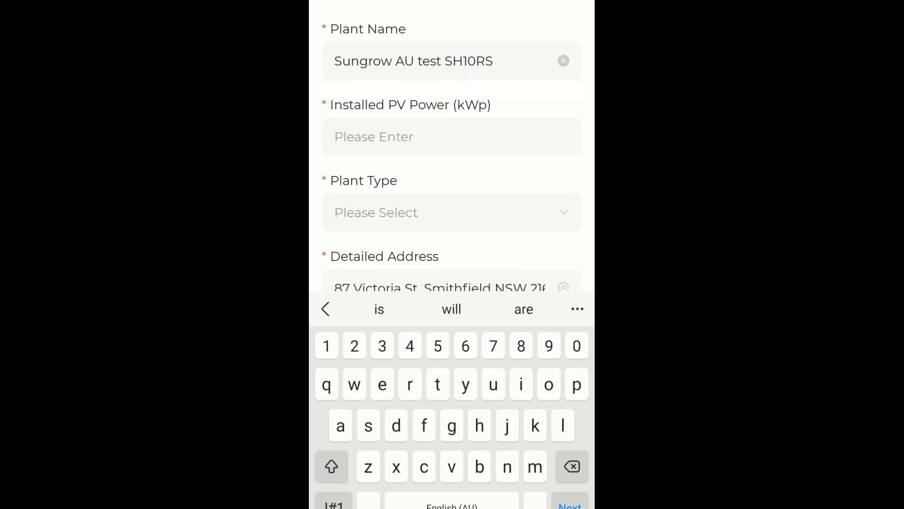
Set the installed PV power to 10 kWp
{"action": "left_click", "coordinate": [451, 136]}
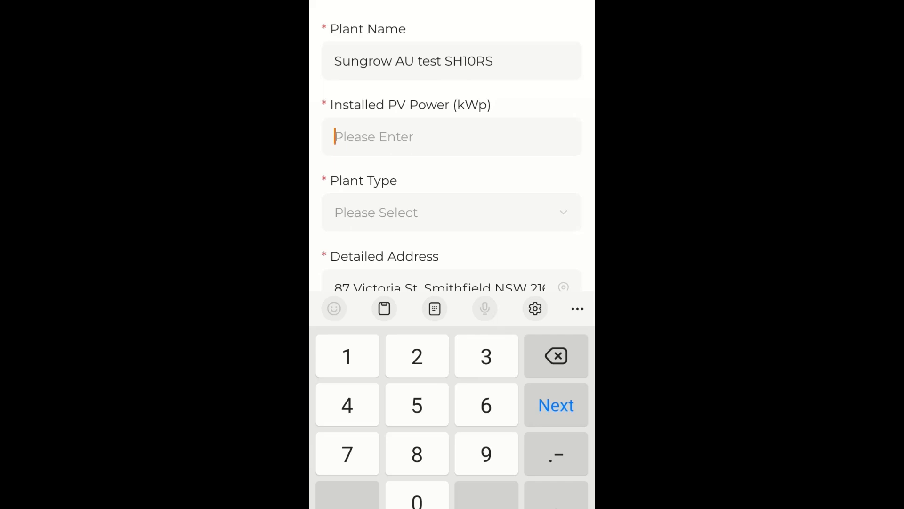
{"action": "type", "text": "10"}
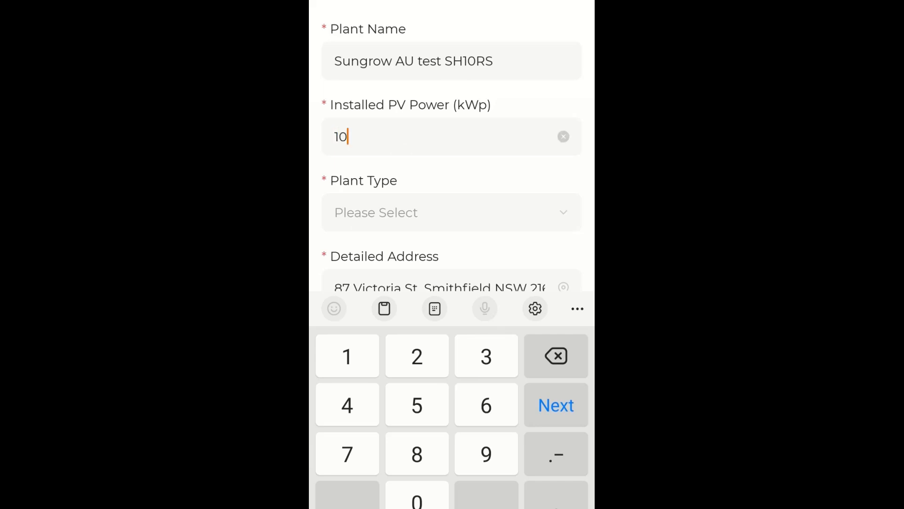
Choose Residential Storage as the plant type
{"action": "left_click", "coordinate": [451, 212]}
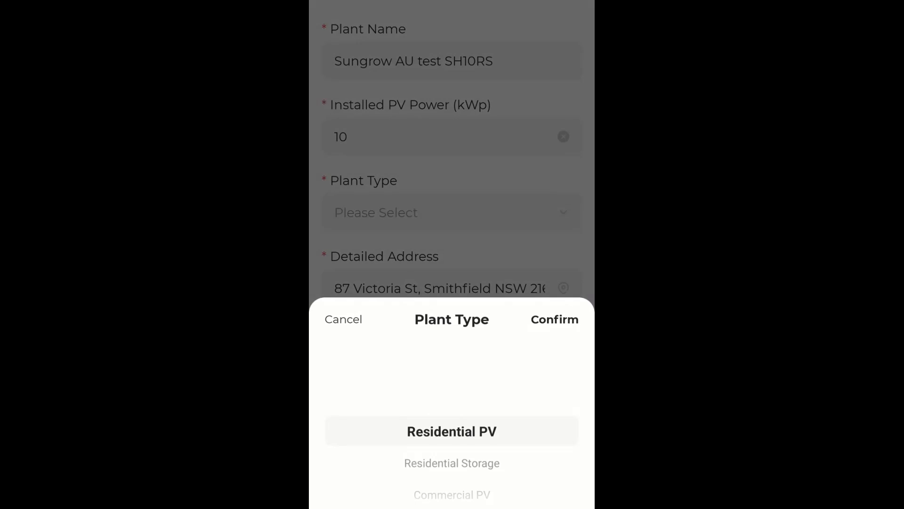
{"action": "scroll", "scroll_direction": "down", "scroll_amount": 3}
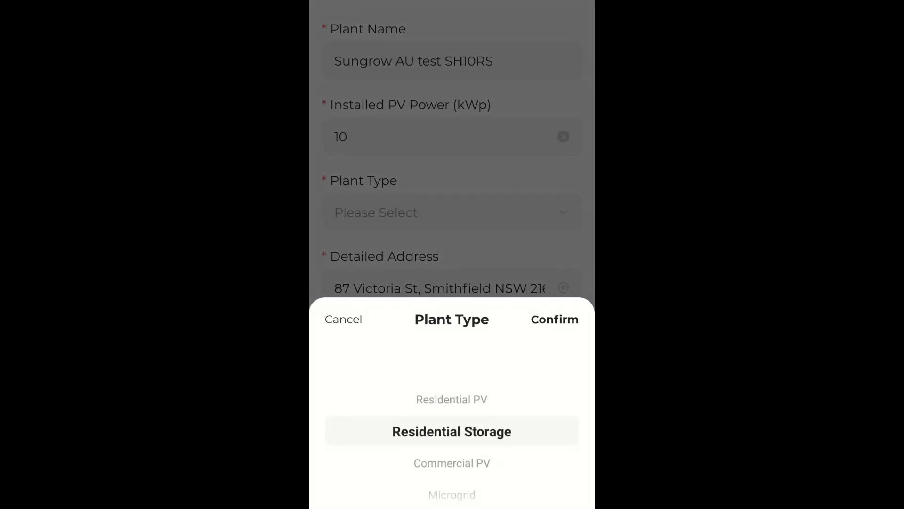
{"action": "left_click", "coordinate": [553, 320]}
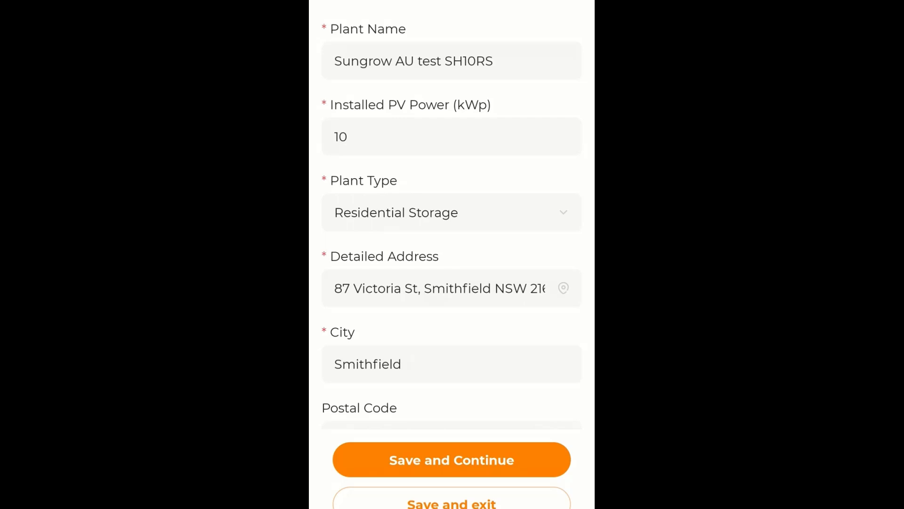
Change the time zone to GMT+10 Canberra, Melbourne, Sydney
{"action": "scroll", "scroll_direction": "down", "scroll_amount": 3}
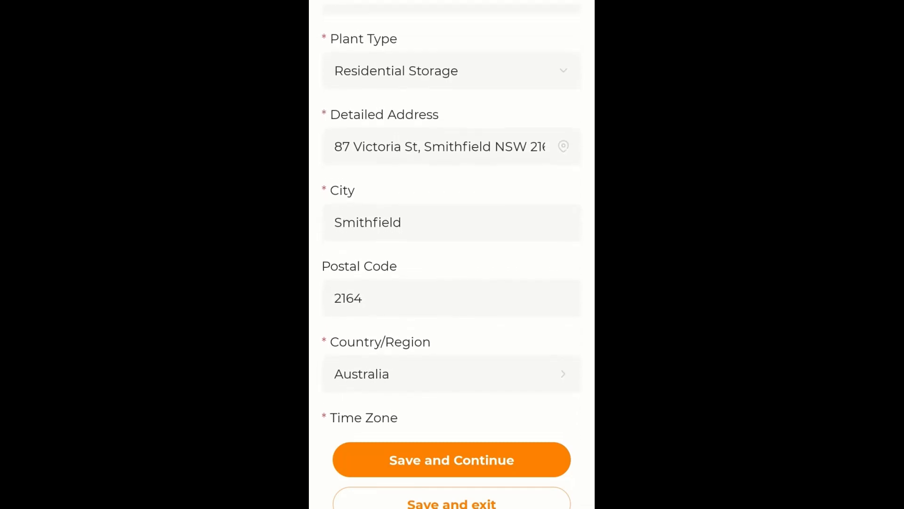
{"action": "scroll", "scroll_direction": "down", "scroll_amount": 3}
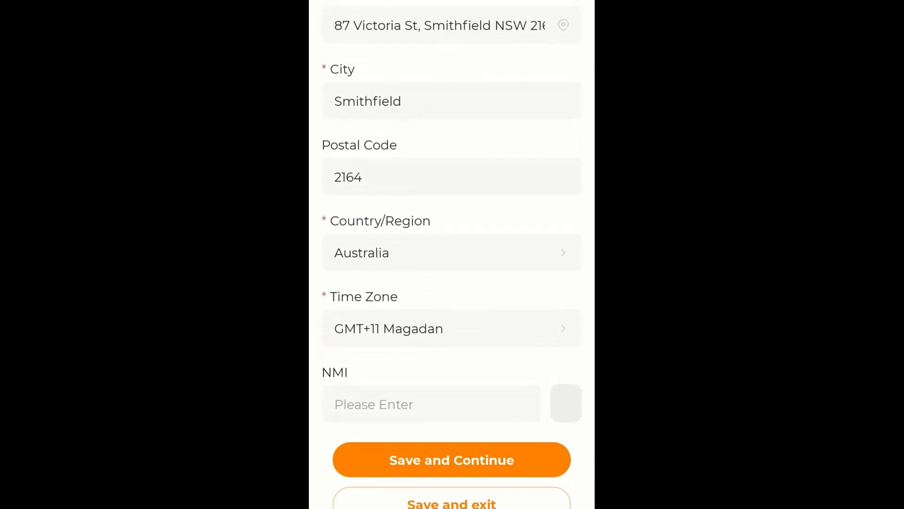
{"action": "left_click", "coordinate": [451, 327]}
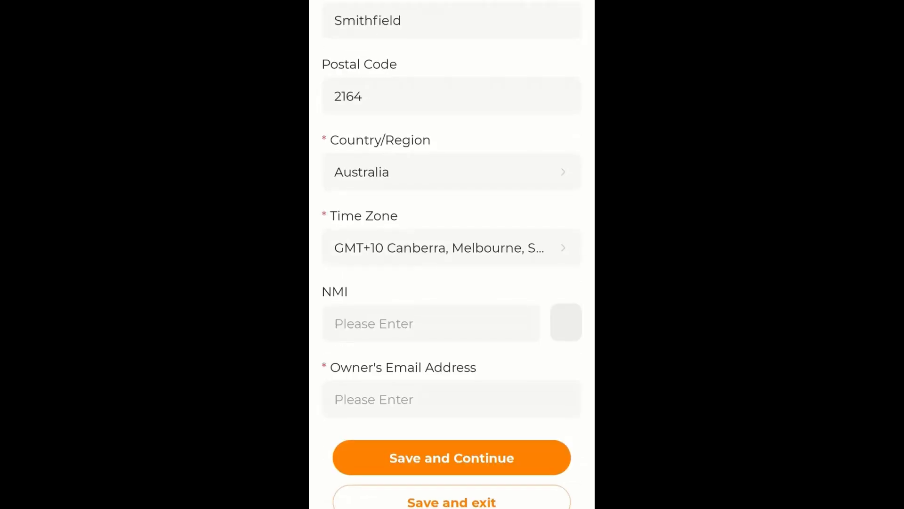
{"action": "scroll", "scroll_direction": "down", "scroll_amount": 3}
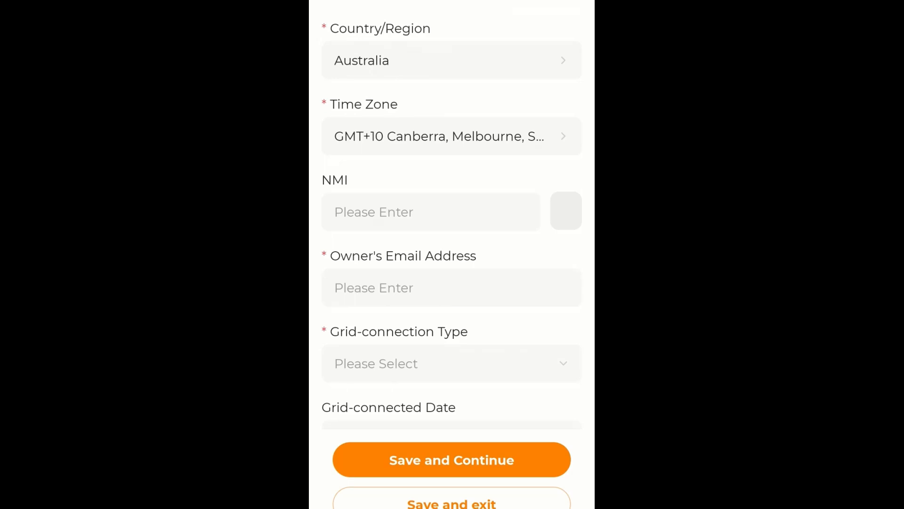
{"action": "left_click", "coordinate": [451, 288]}
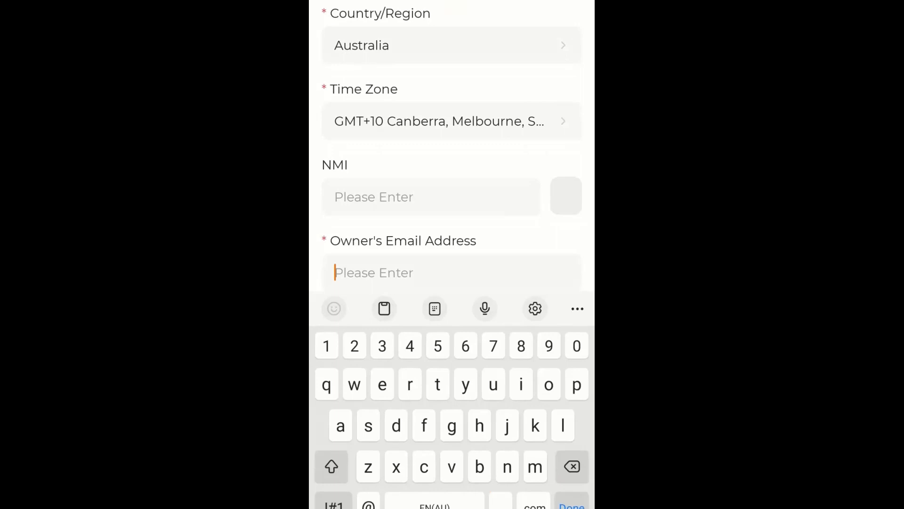
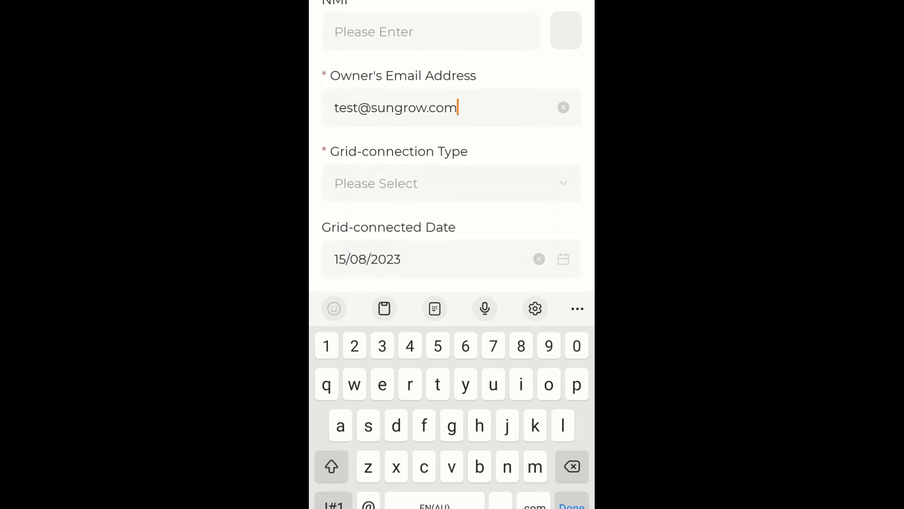
{"action": "left_click", "coordinate": [451, 183]}
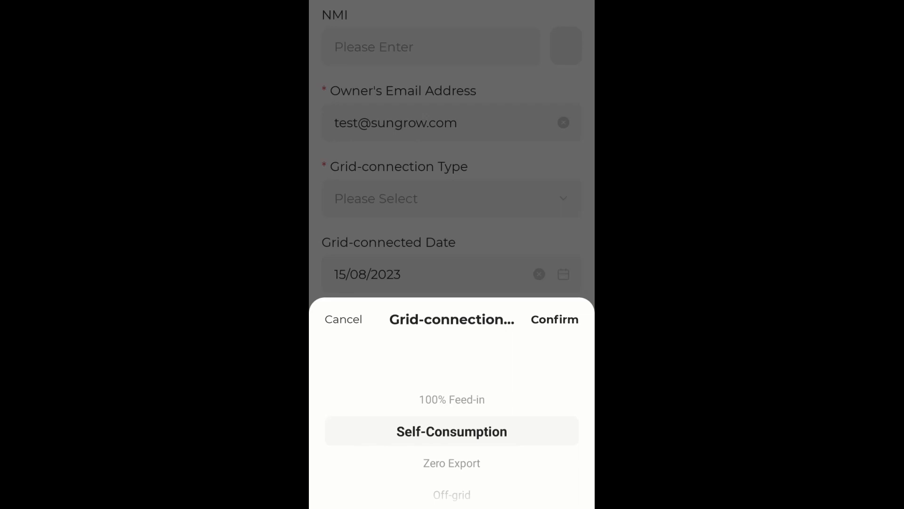
Set grid-connection type to Self-Consumption and save the plant details
{"action": "left_click", "coordinate": [553, 319]}
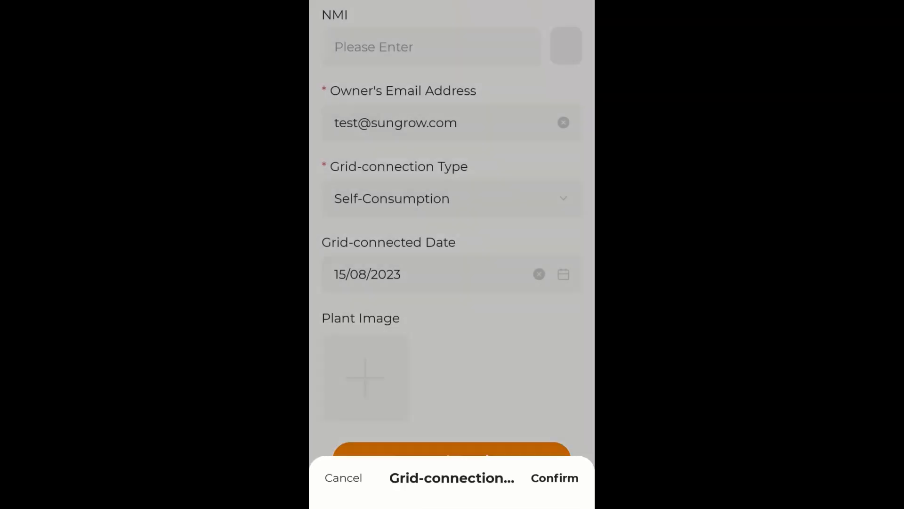
{"action": "left_click", "coordinate": [553, 477]}
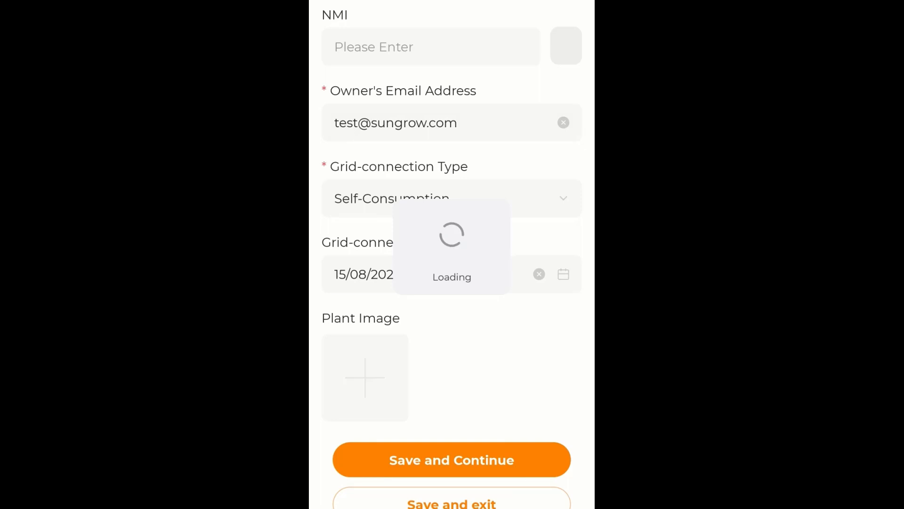
{"action": "left_click", "coordinate": [451, 460]}
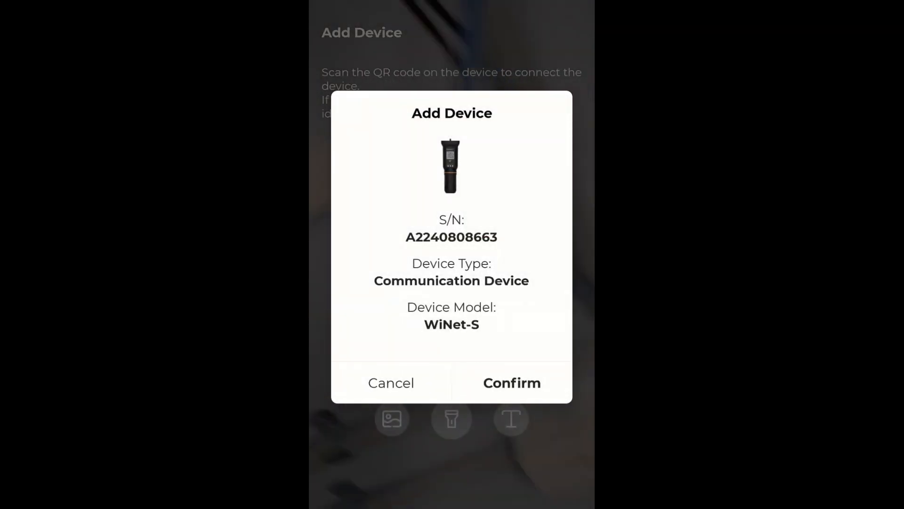
{"action": "left_click", "coordinate": [390, 382]}
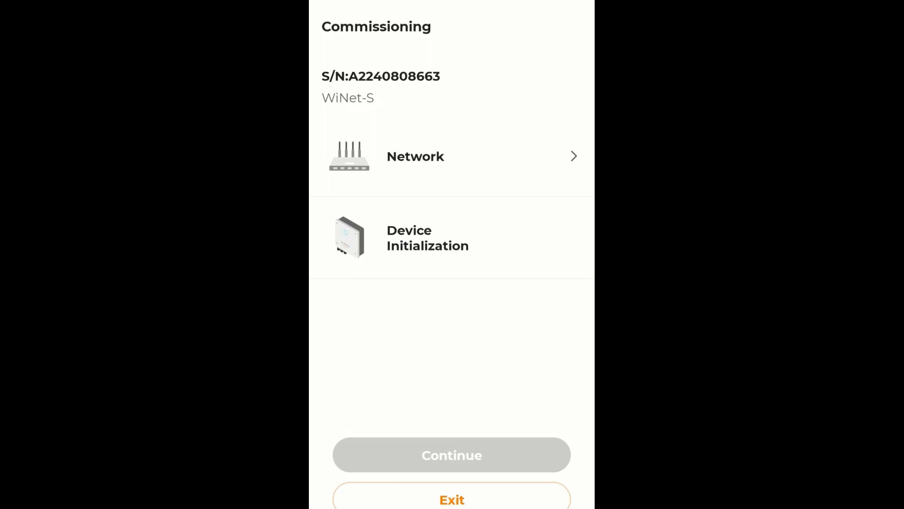
Start WiNet-S network setup and choose the Telstra081C home WiFi network
{"action": "left_click", "coordinate": [415, 156]}
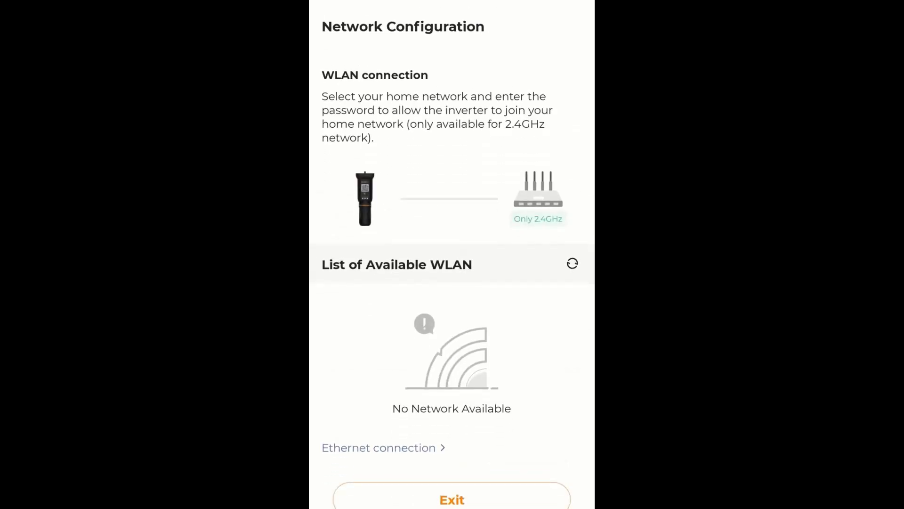
{"action": "left_click", "coordinate": [571, 263]}
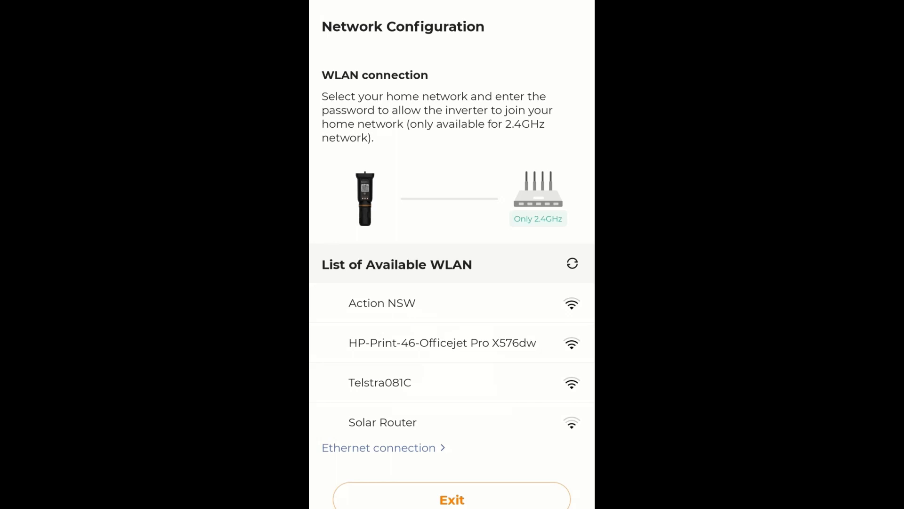
{"action": "left_click", "coordinate": [379, 383]}
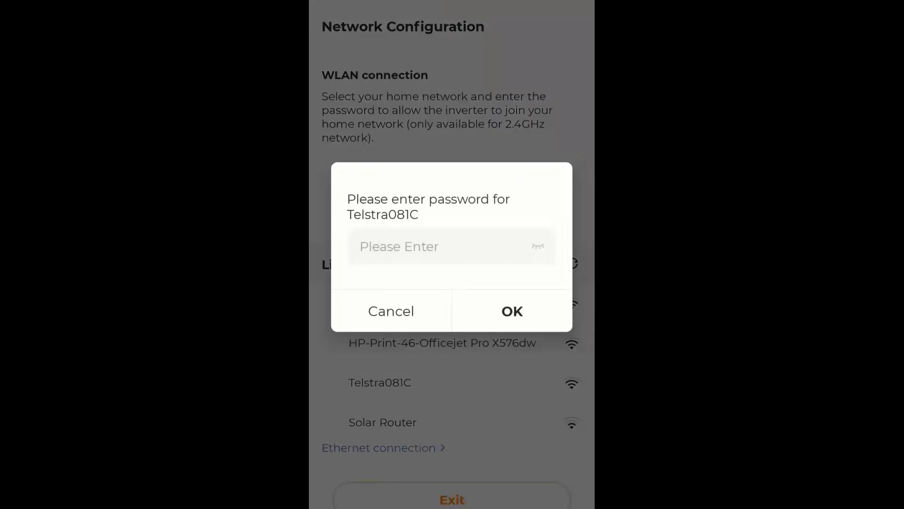
Enter the Telstra081C WiFi password and submit it to reach EasyConnect activation
{"action": "left_click", "coordinate": [451, 246]}
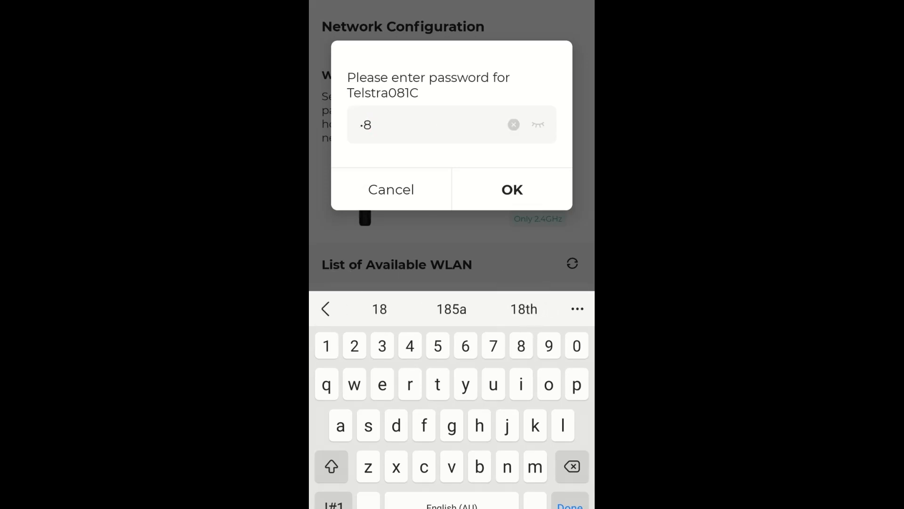
{"action": "left_click", "coordinate": [493, 345]}
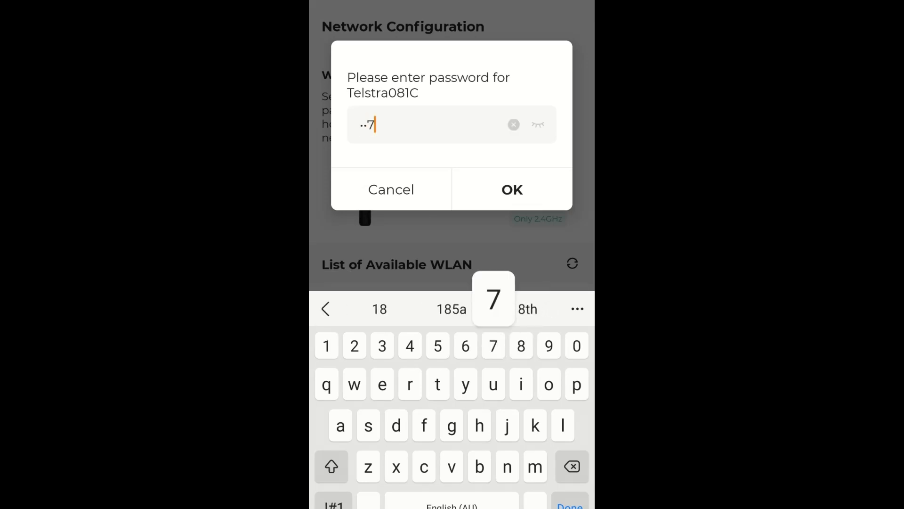
{"action": "left_click", "coordinate": [354, 346]}
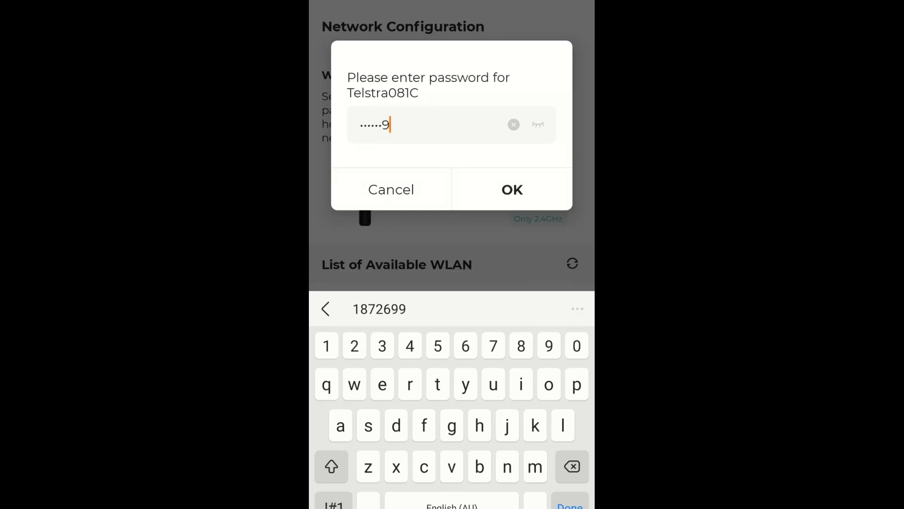
{"action": "type", "text": "2"}
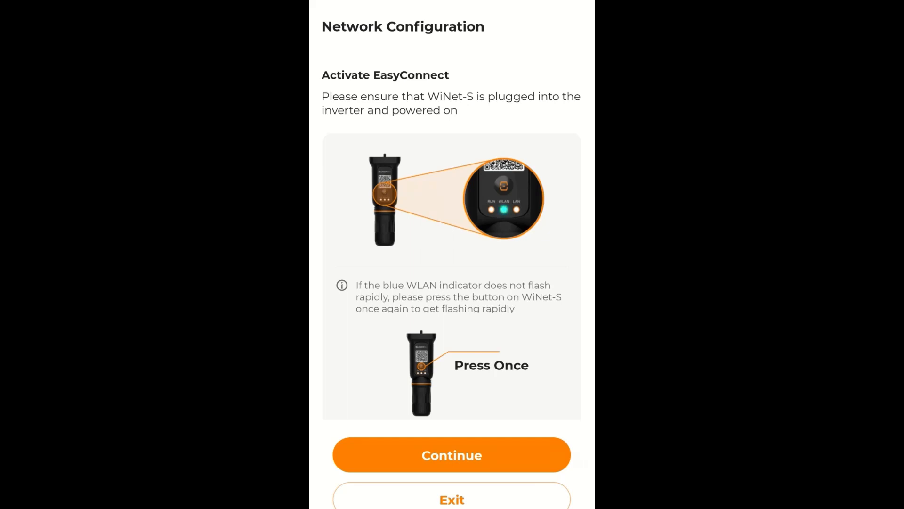
Continue once the WLAN indicator flashes so the Network step shows Complete
{"action": "left_click", "coordinate": [451, 455]}
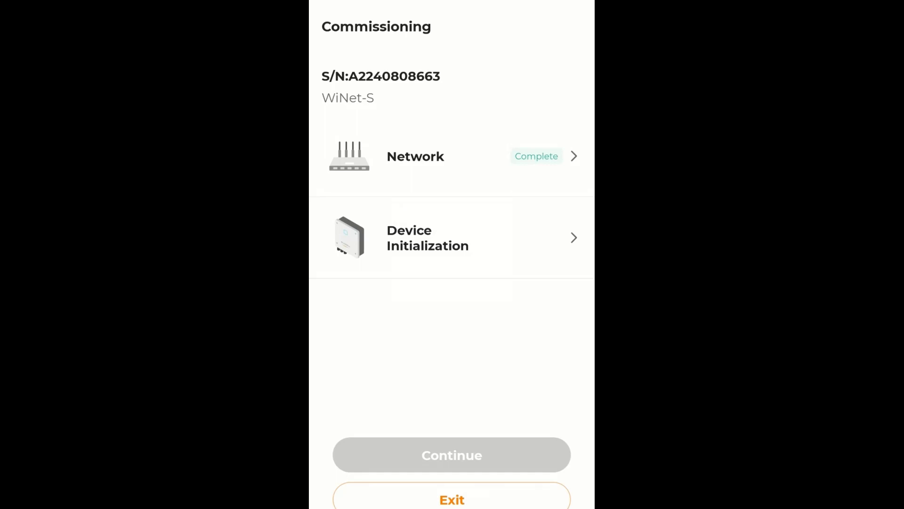
Initialize the SH10.0RS with country Australia and grid code AS/NZS 4777.2:2020 Australia A
{"action": "left_click", "coordinate": [451, 237]}
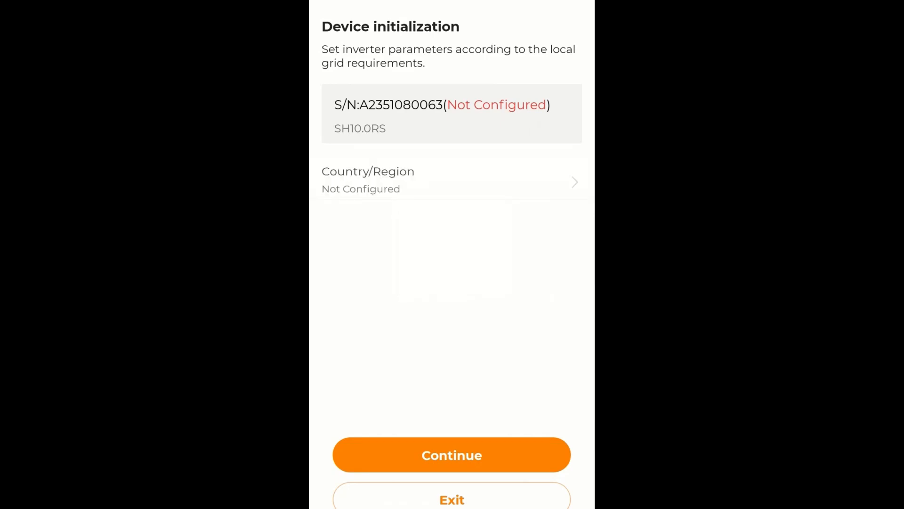
{"action": "left_click", "coordinate": [451, 180]}
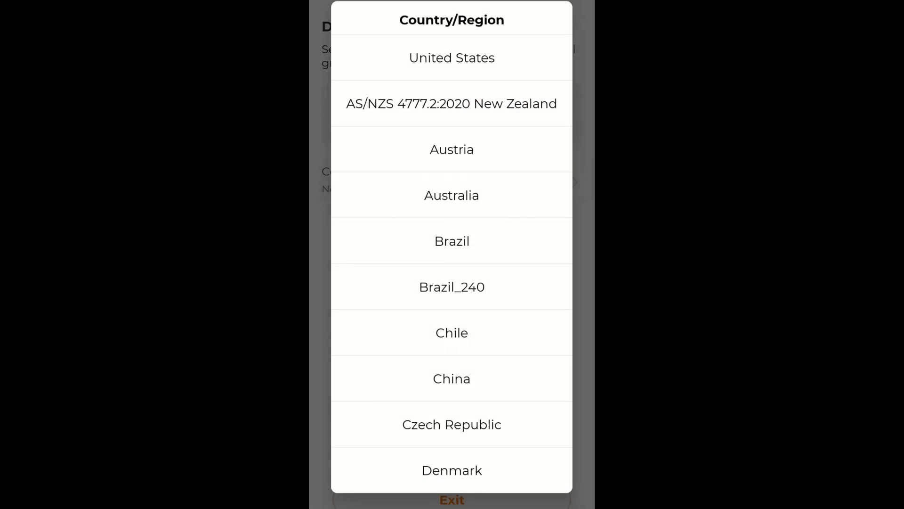
{"action": "left_click", "coordinate": [452, 240]}
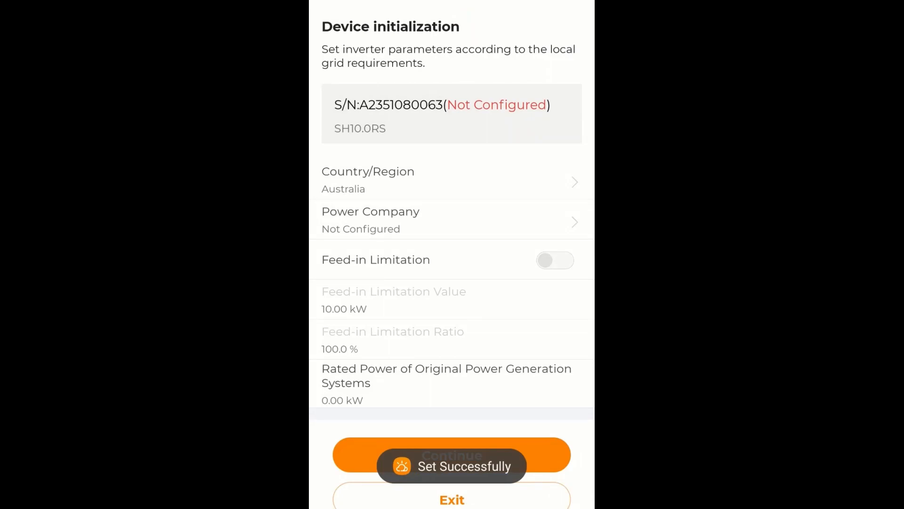
{"action": "left_click", "coordinate": [451, 221]}
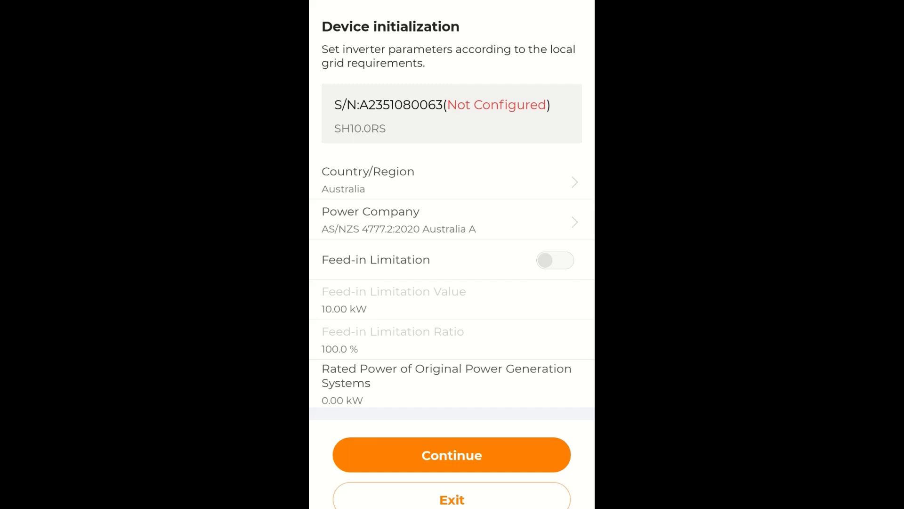
Enable Feed-in Limitation with rated power of original generation set to 5.00 kW
{"action": "left_click", "coordinate": [554, 260]}
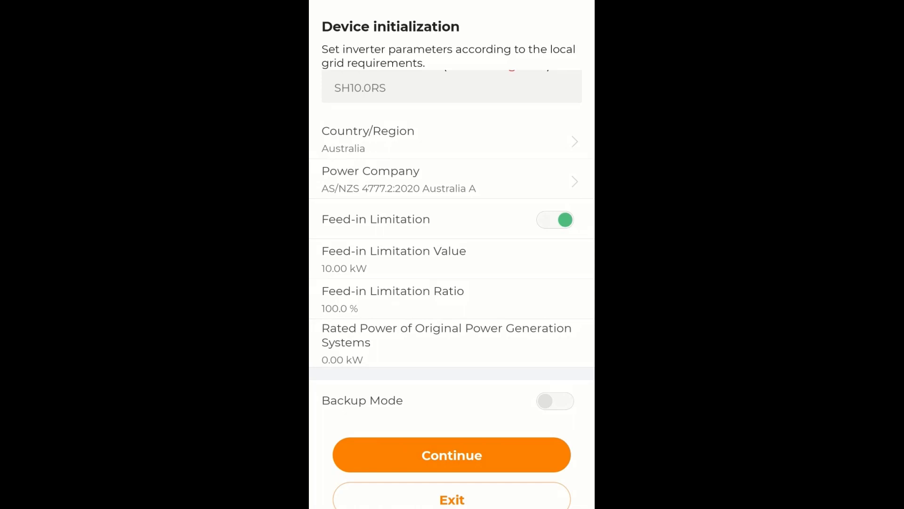
{"action": "left_click", "coordinate": [394, 259]}
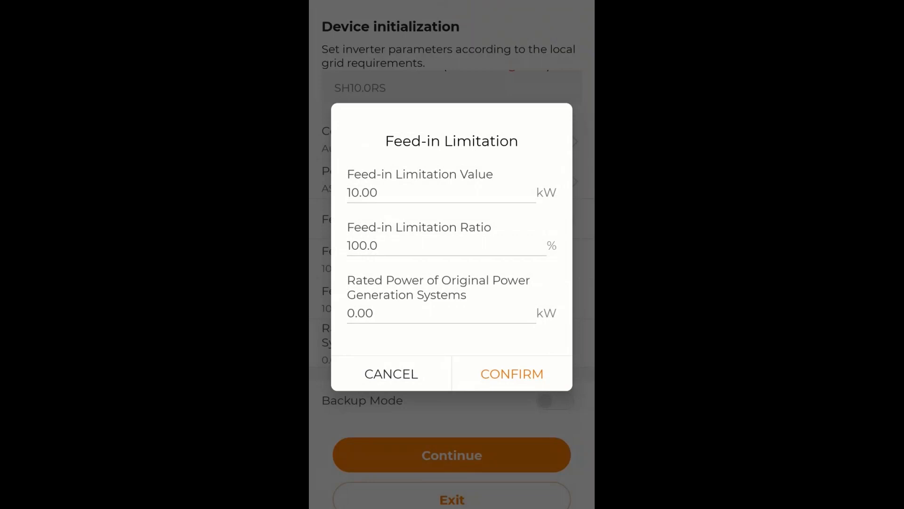
{"action": "left_click", "coordinate": [441, 313]}
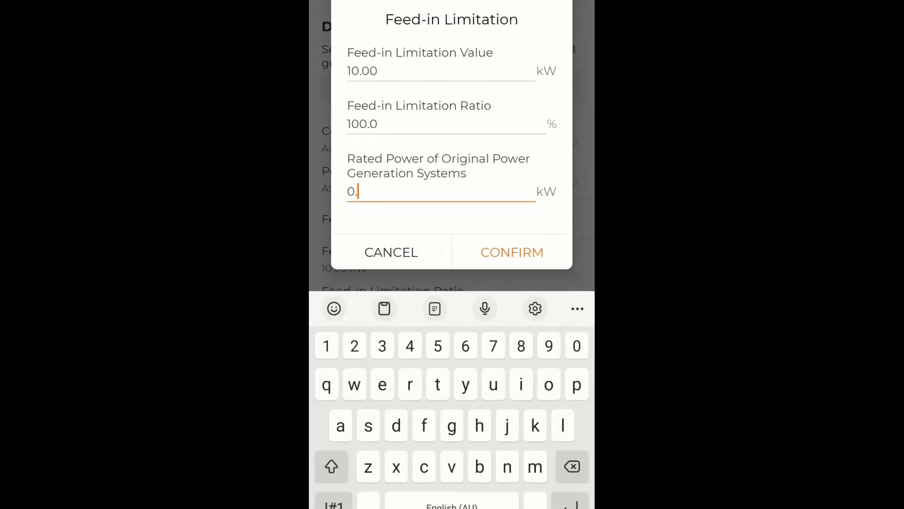
{"action": "type", "text": "5"}
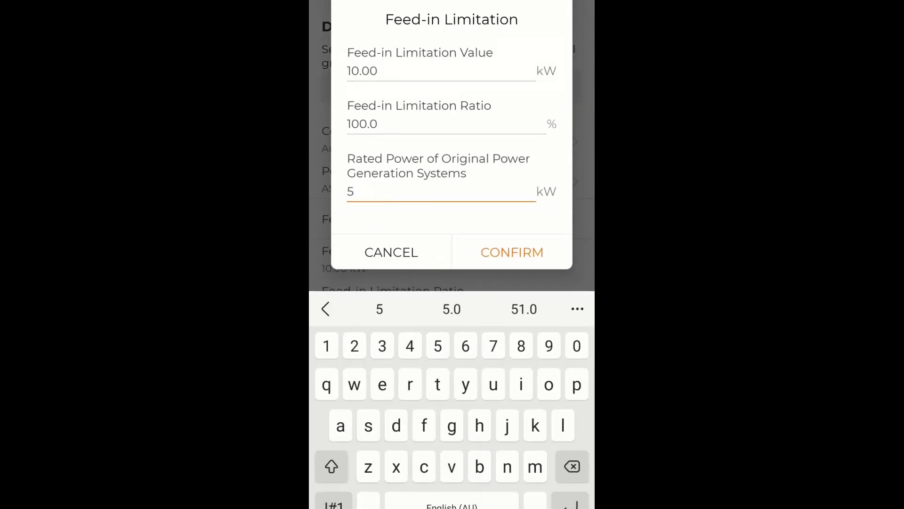
{"action": "left_click", "coordinate": [511, 253]}
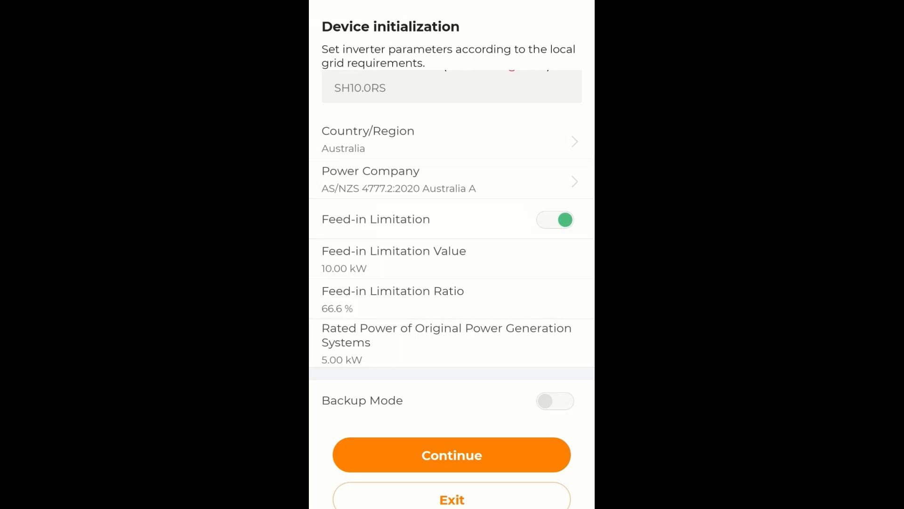
Turn on Backup Mode and apply the initialization settings to the SH10.0RS inverter
{"action": "left_click", "coordinate": [554, 400]}
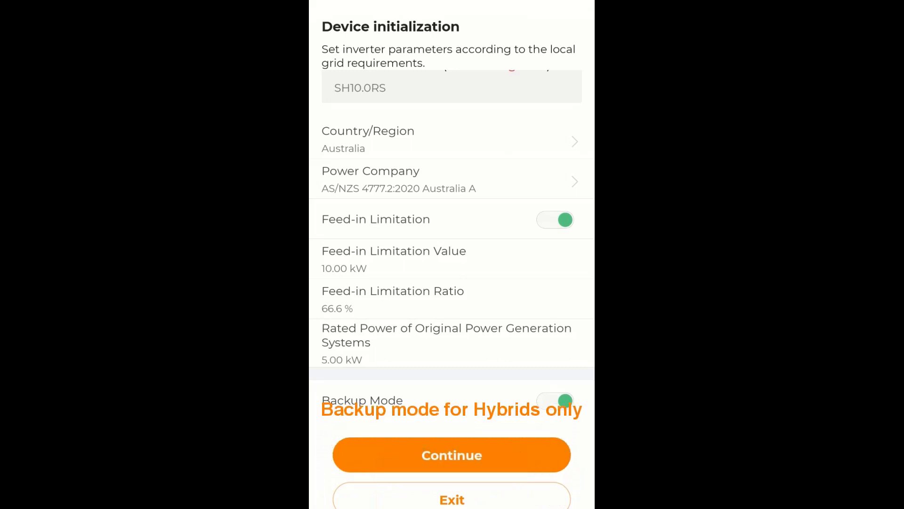
{"action": "left_click", "coordinate": [451, 454]}
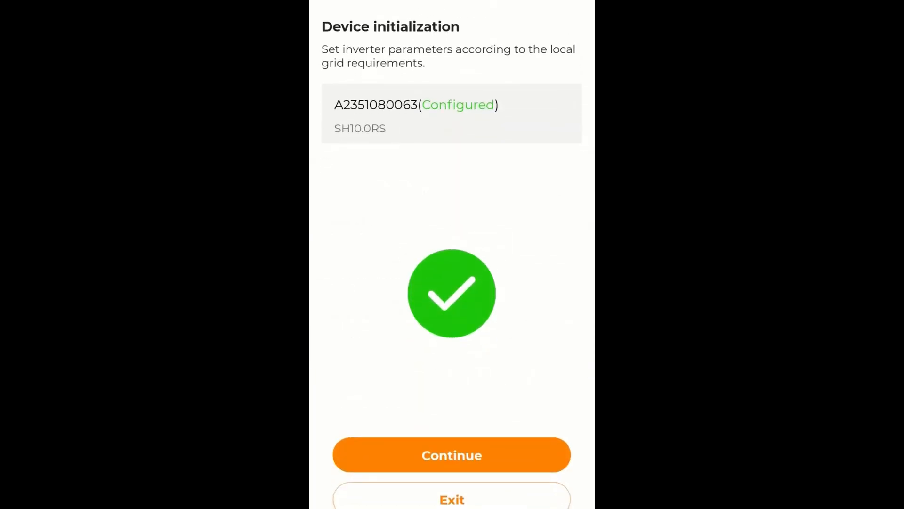
Complete commissioning and save the device check, reaching the tariff page in AUD
{"action": "left_click", "coordinate": [451, 454]}
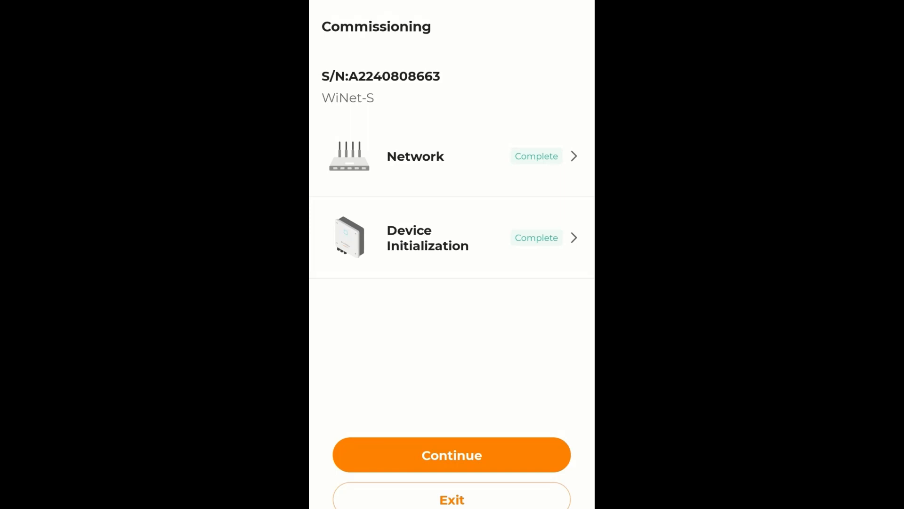
{"action": "left_click", "coordinate": [451, 454]}
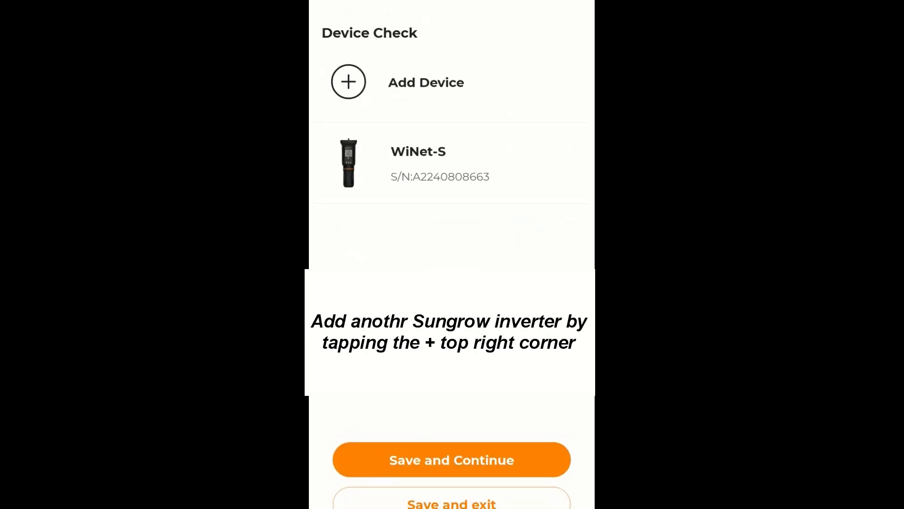
{"action": "left_click", "coordinate": [451, 460]}
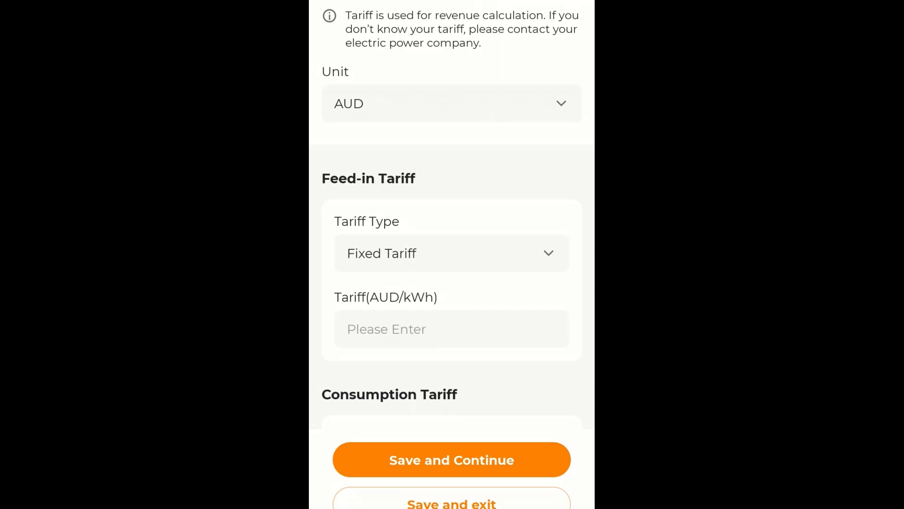
Save a fixed feed-in tariff of 0.05 and consumption tariff of 0.24 AUD/kWh
{"action": "left_click", "coordinate": [452, 329]}
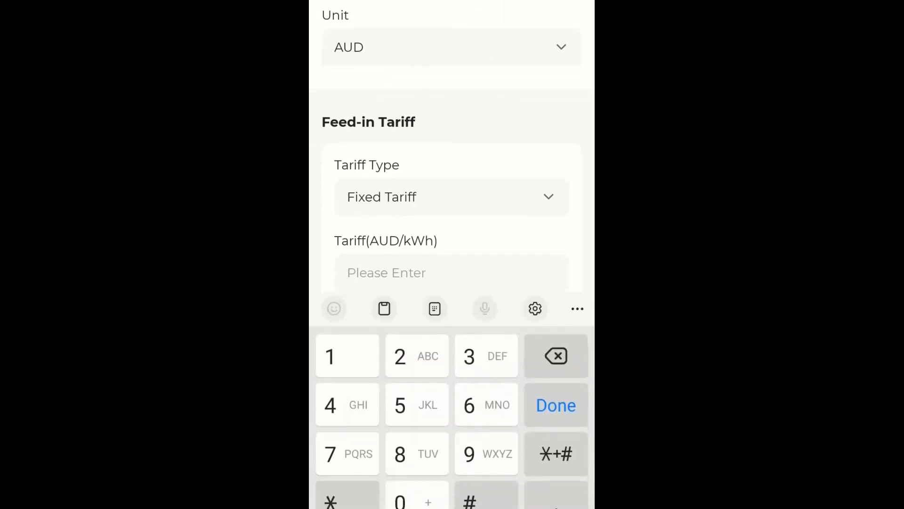
{"action": "type", "text": "0."}
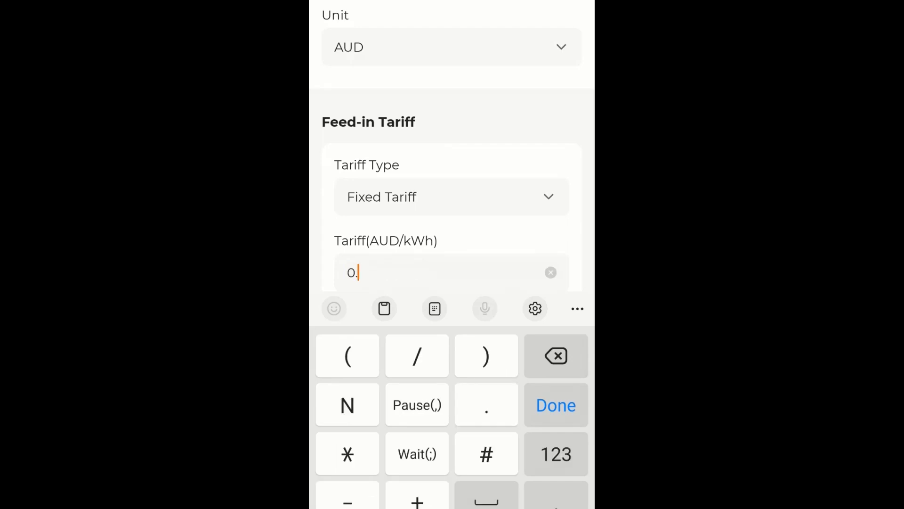
{"action": "left_click", "coordinate": [556, 453]}
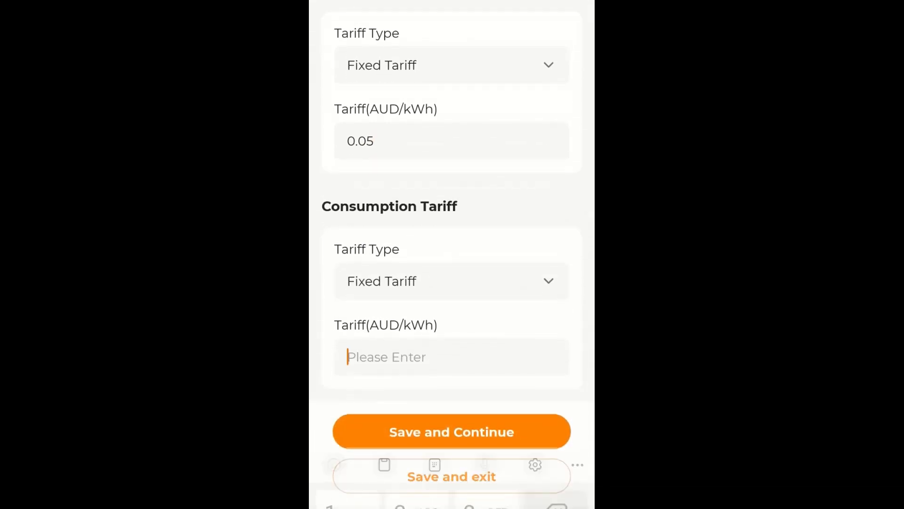
{"action": "type", "text": "0.24"}
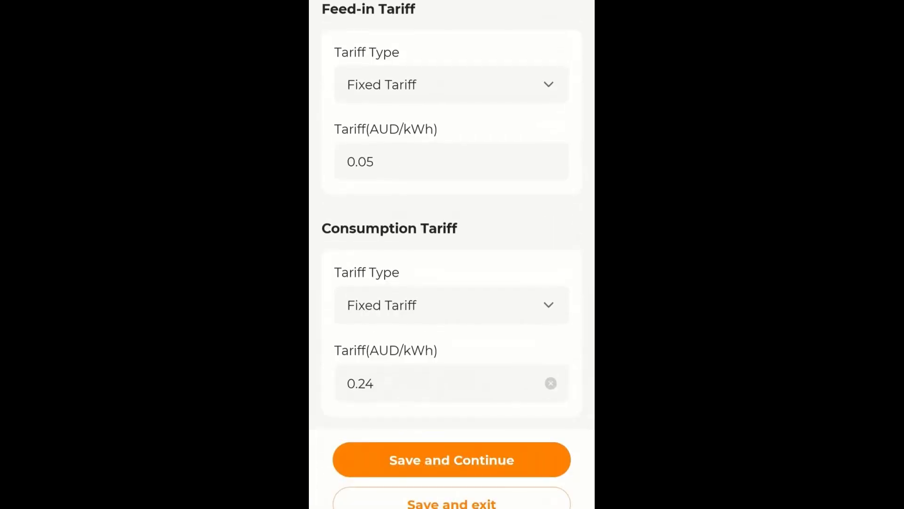
{"action": "left_click", "coordinate": [452, 460]}
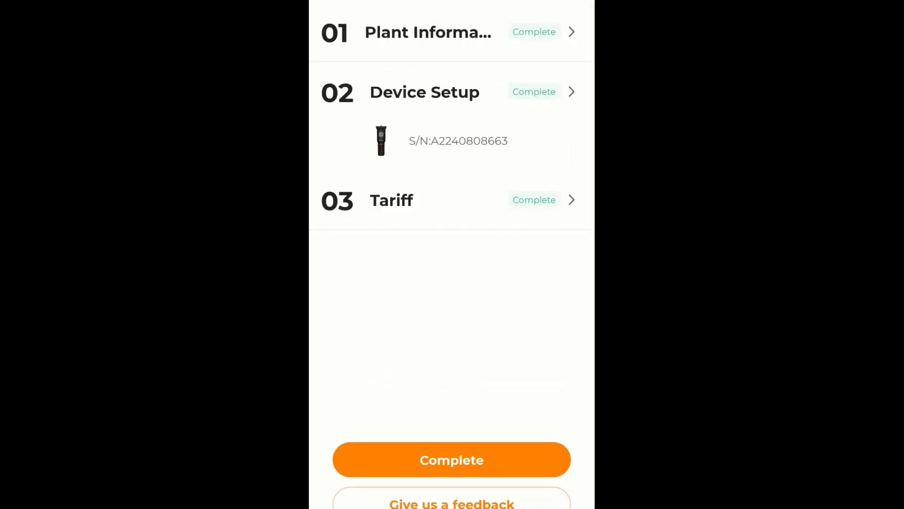
Complete plant creation and open the Sungrow AU test SH10RS plant listed as Normal
{"action": "left_click", "coordinate": [452, 459]}
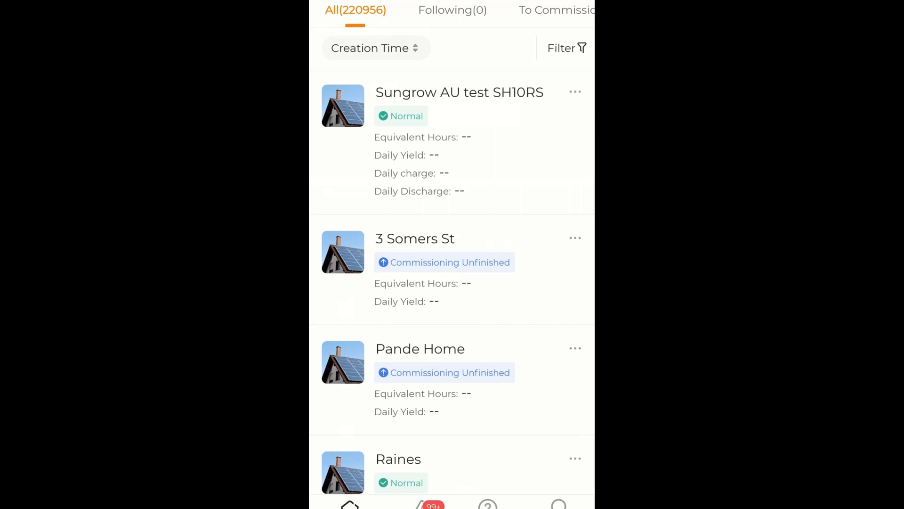
{"action": "left_click", "coordinate": [459, 92]}
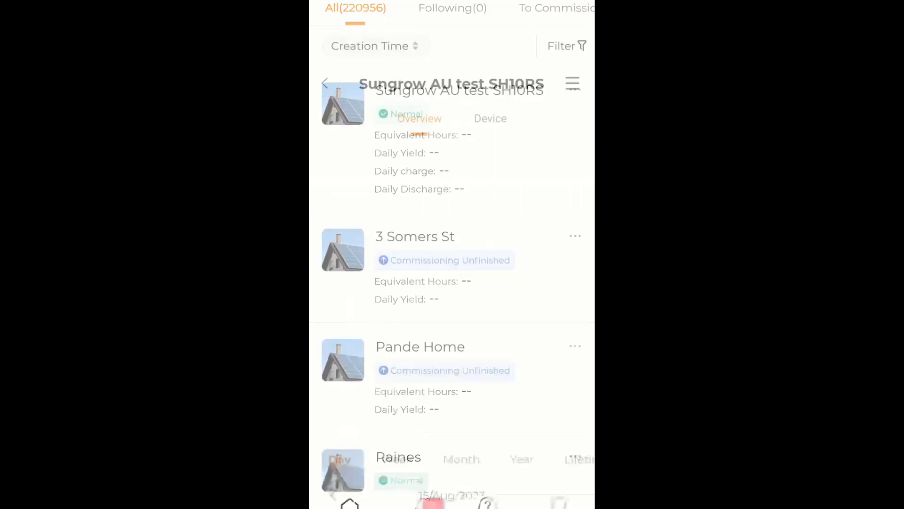